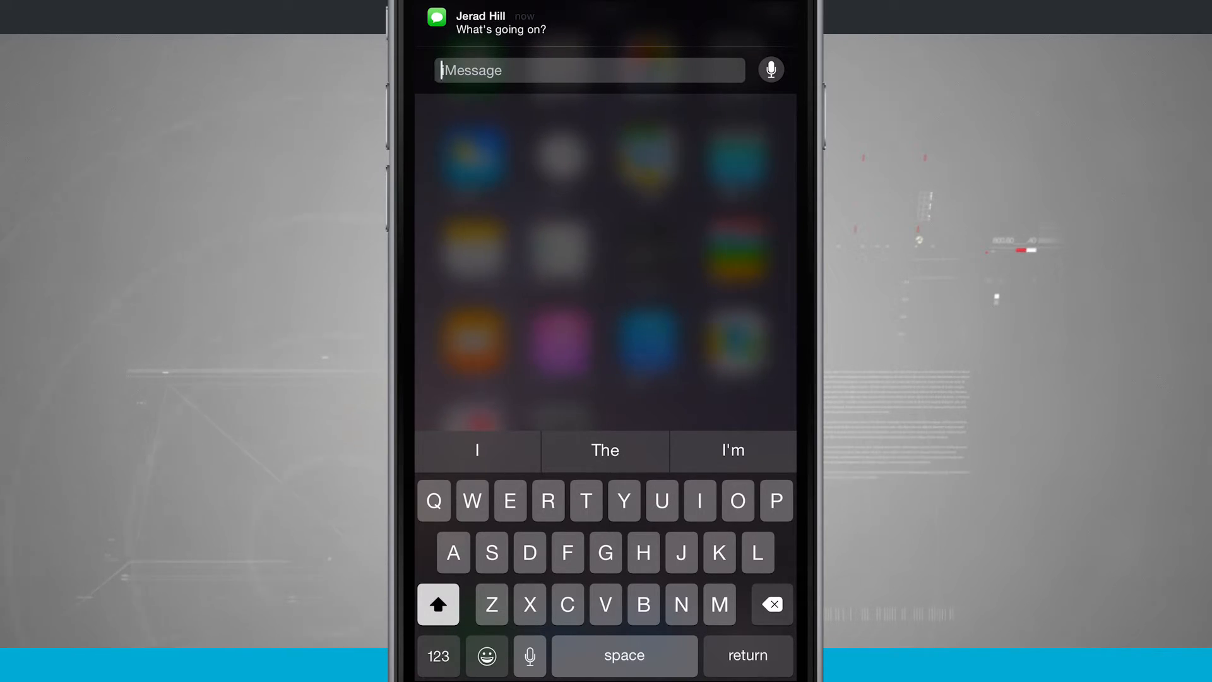
- Switch the quick reply keyboard to emoji for the 'What's going on?' message
left_click(486, 655)
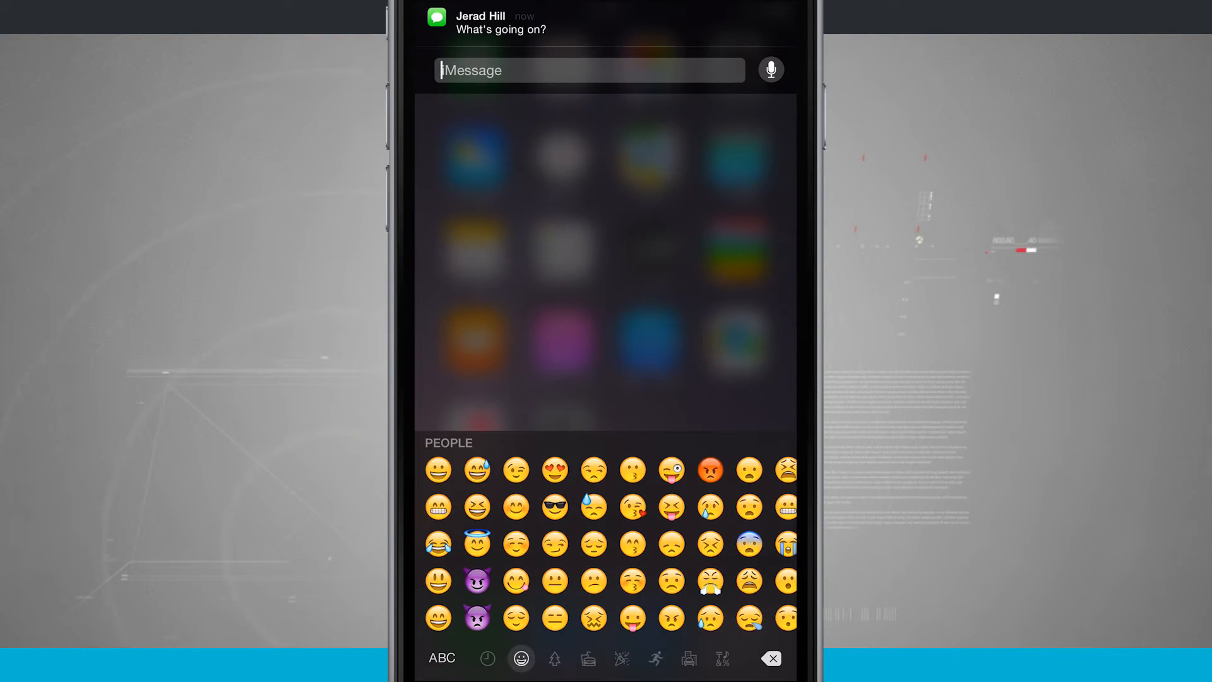
left_click(441, 658)
type("Nothing much")
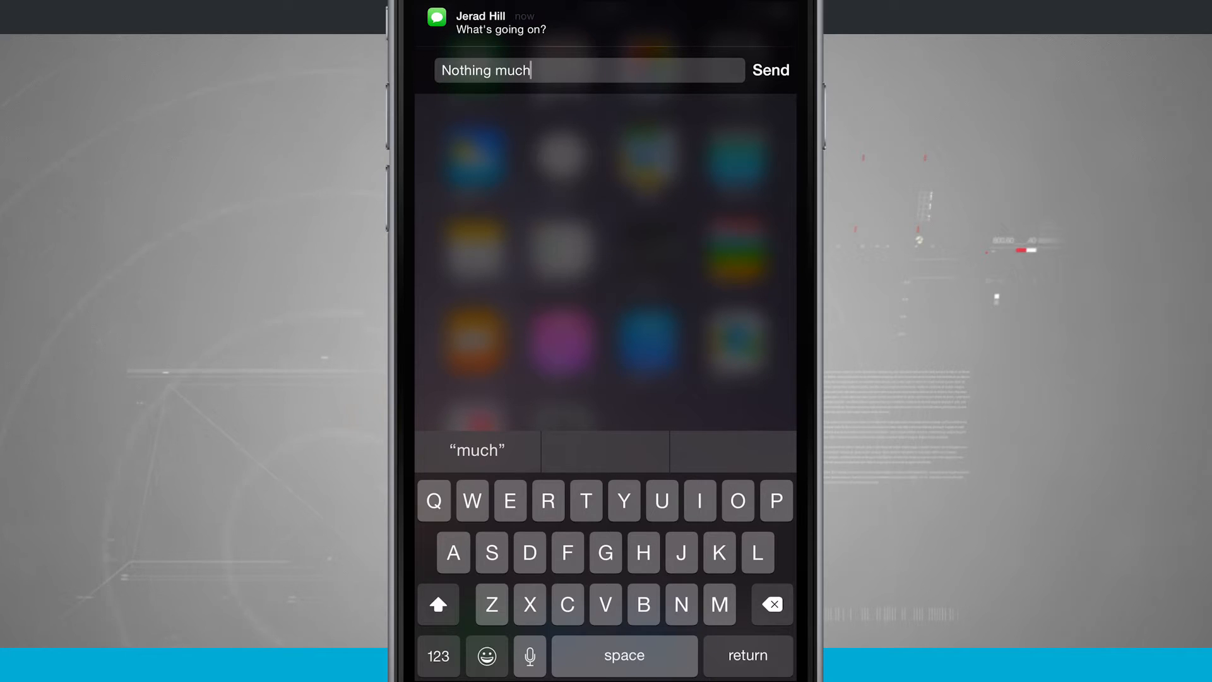
- Send 'Nothing much' as the quick reply to 'What's going on?'
left_click(770, 69)
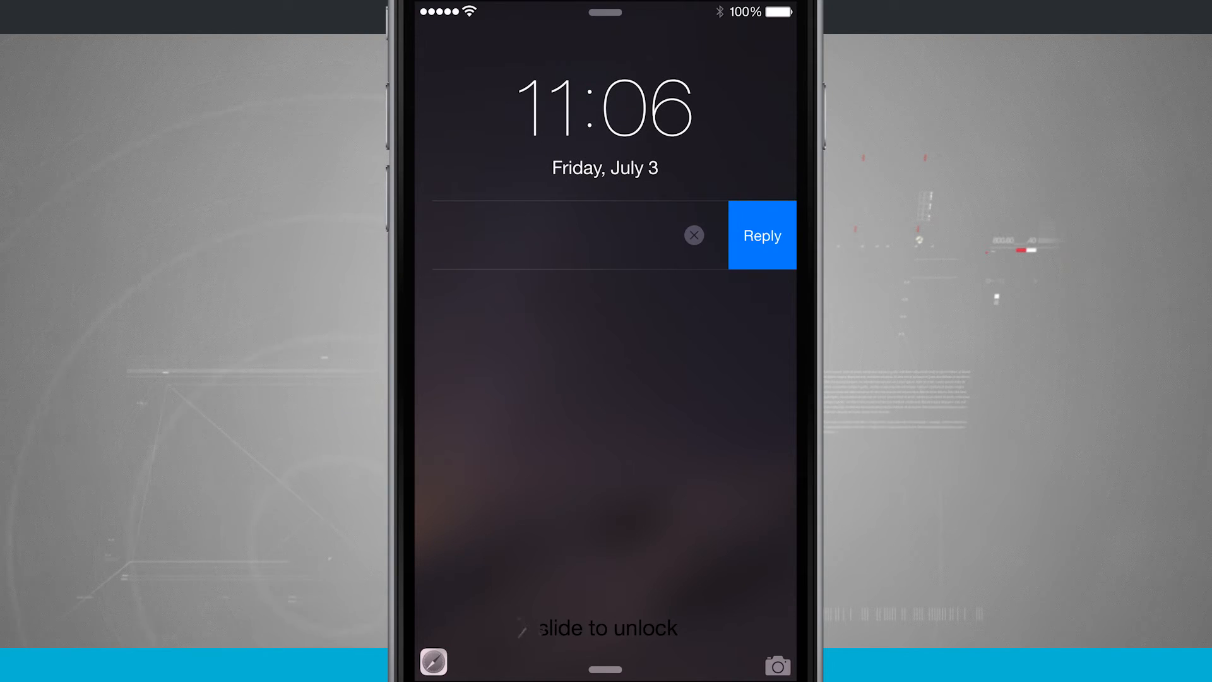
- Choose Reply on the lock-screen 'Hey' notification to start a quick reply
left_click(760, 235)
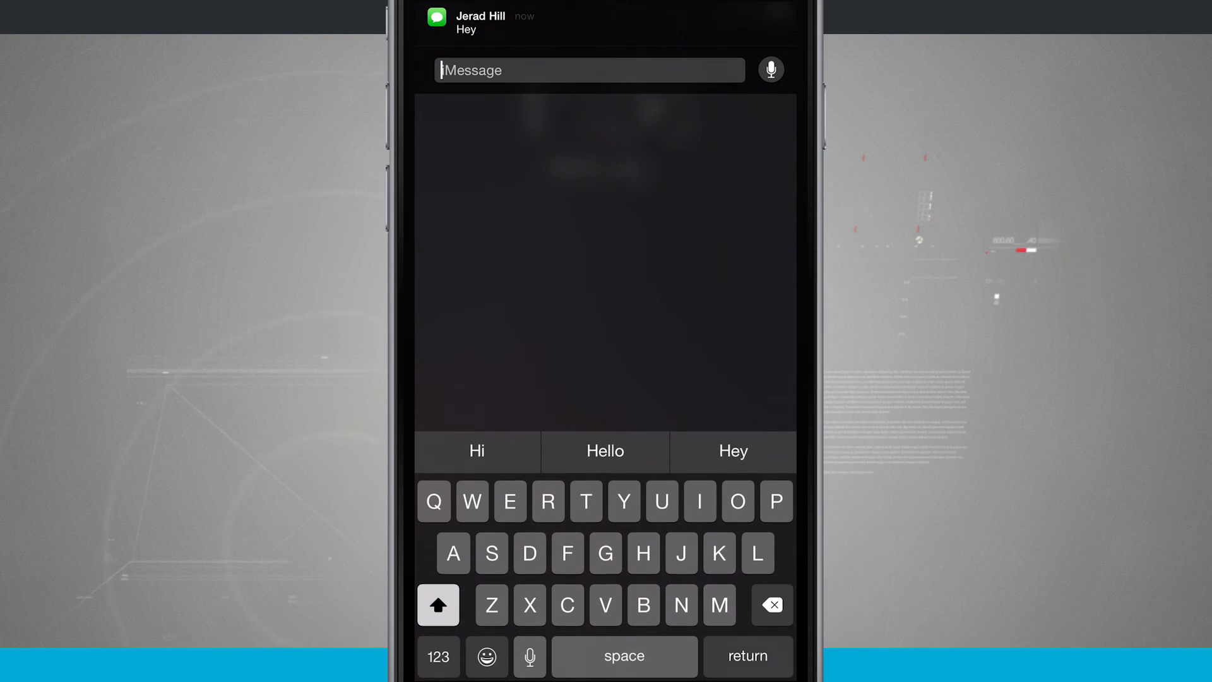